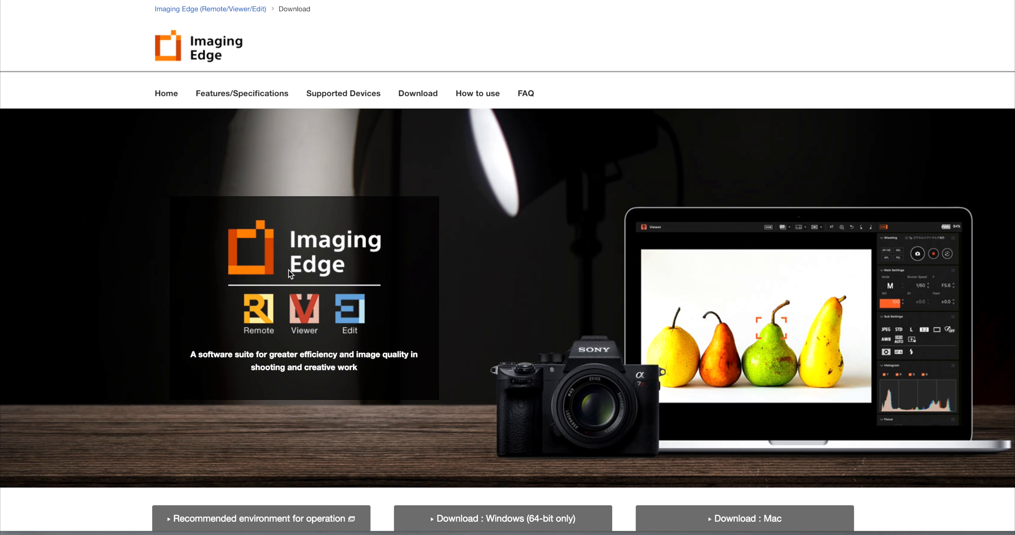
Scroll the Imaging Edge page down to the Download: Mac button
scroll(down, 3)
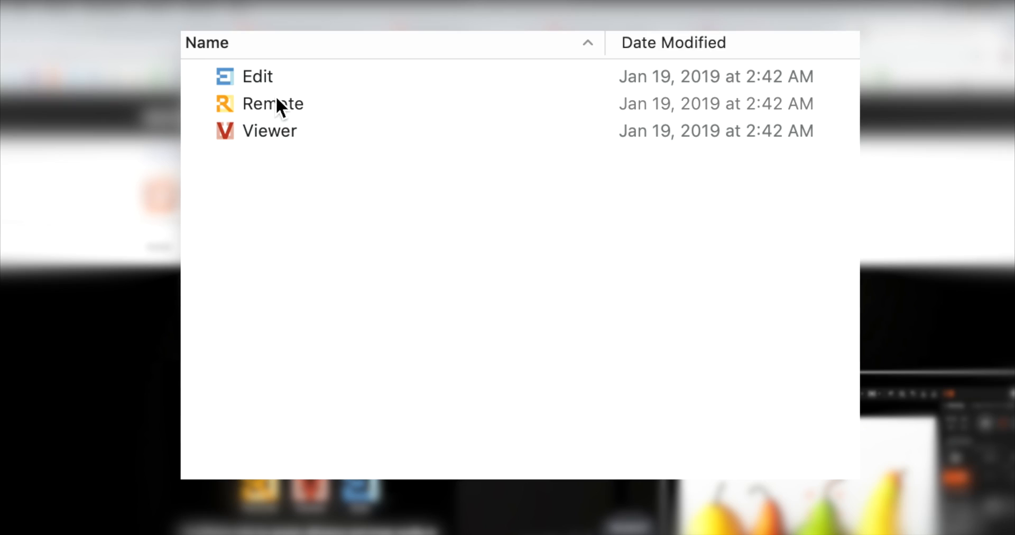
Launch Remote, dismiss the 'Camera is not connected' alert, and reveal the Dropbox/Lightroom conflict note
double_click(273, 104)
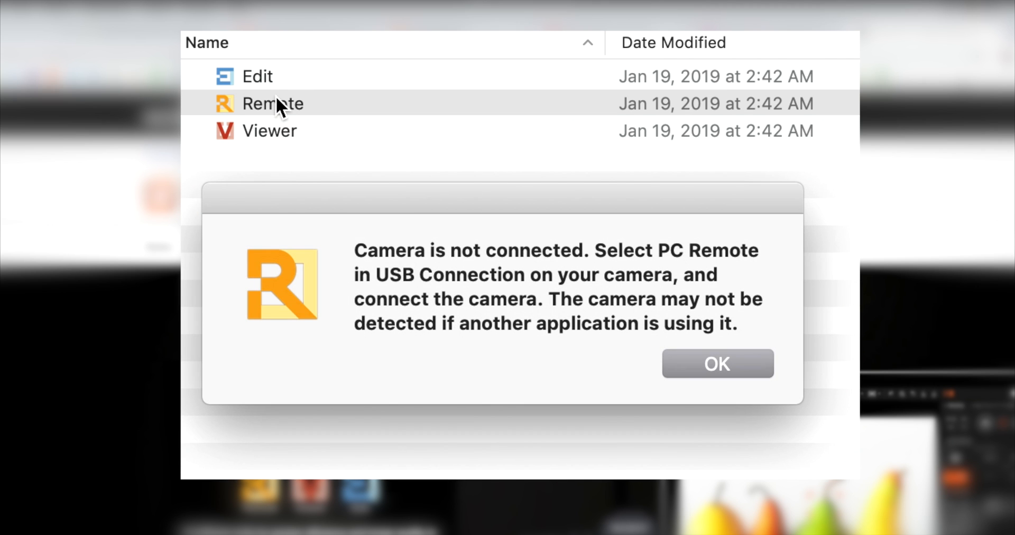
click(717, 364)
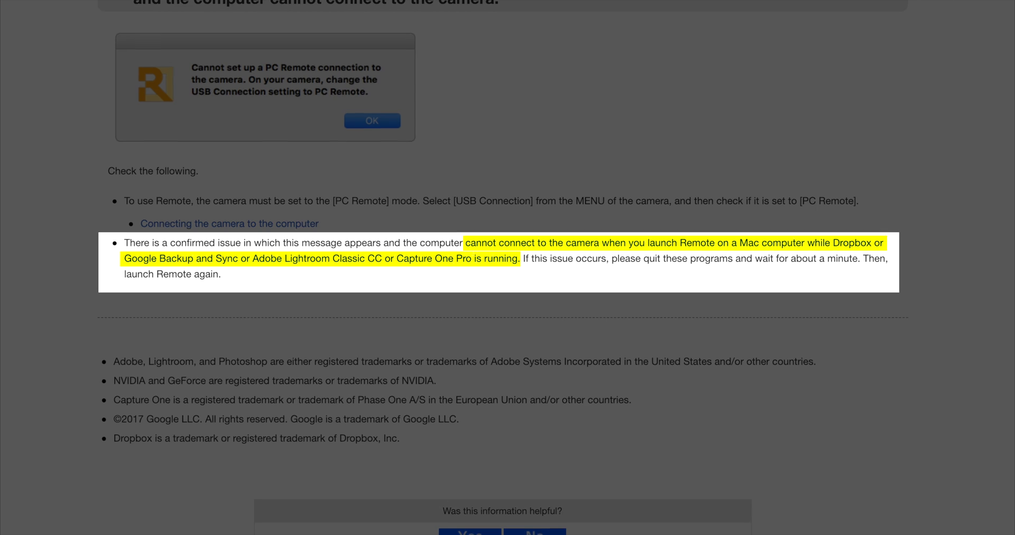
scroll(up, 3)
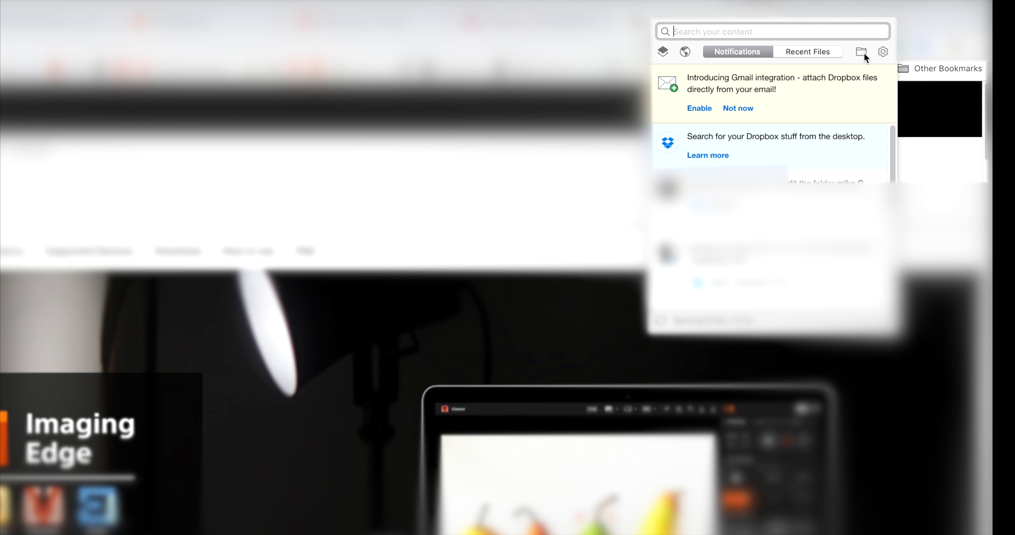
Quit Dropbox from its menu bar icon so Remote can connect to the camera
click(882, 51)
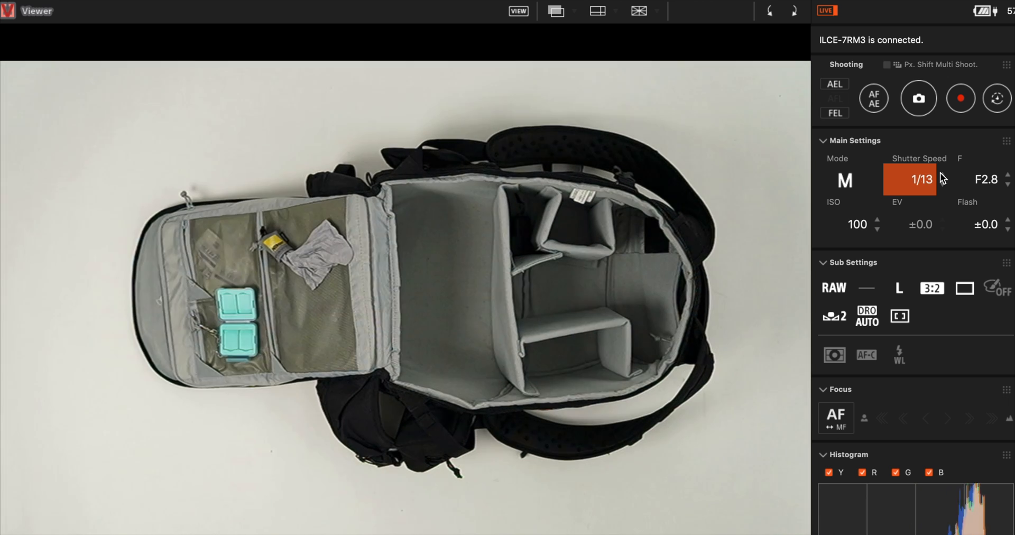
Set the shutter speed to 1/8 and bring up the Save in folder picker
click(943, 174)
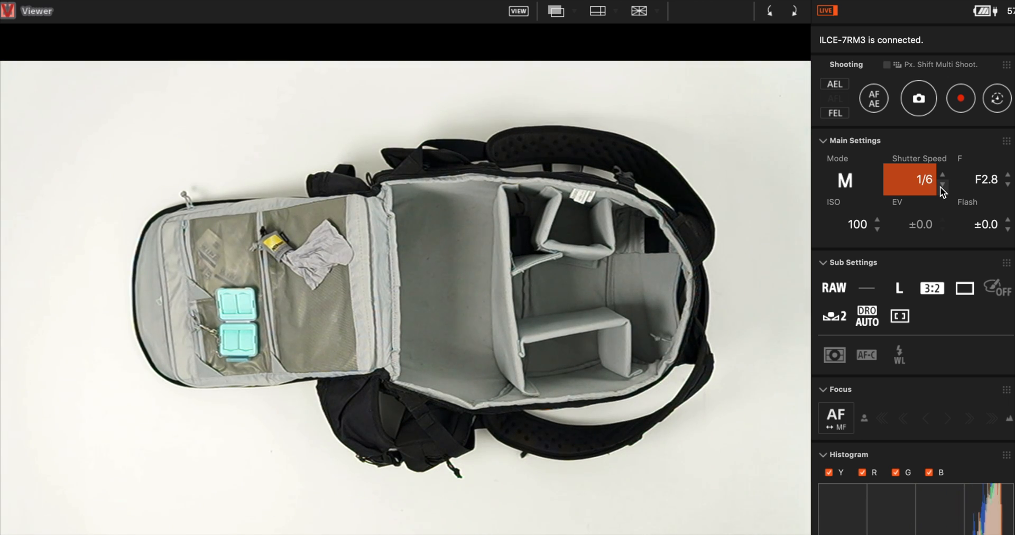
click(942, 185)
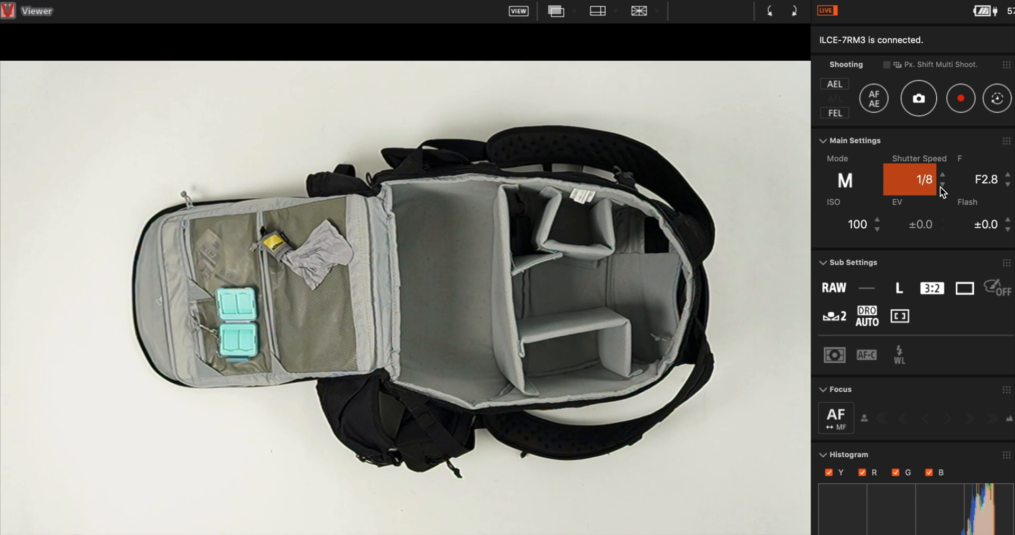
click(990, 283)
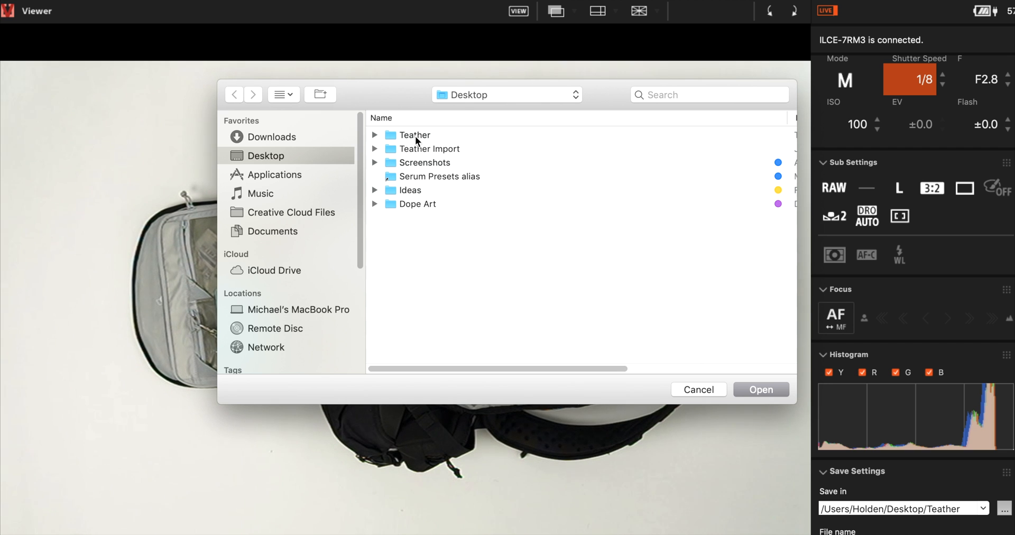
Choose the Teather folder on the Desktop as the save location for captured photos
click(415, 134)
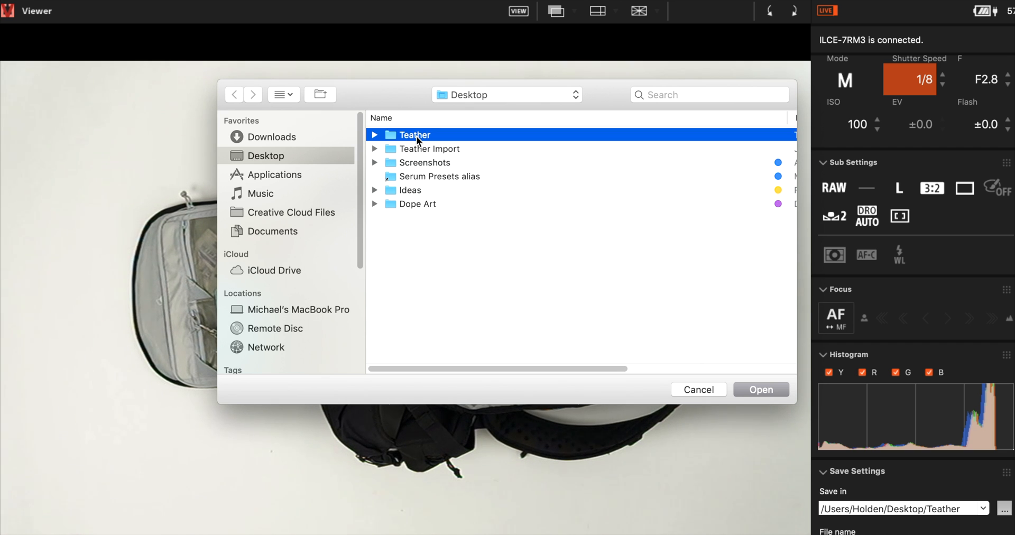
mouse_move(715, 346)
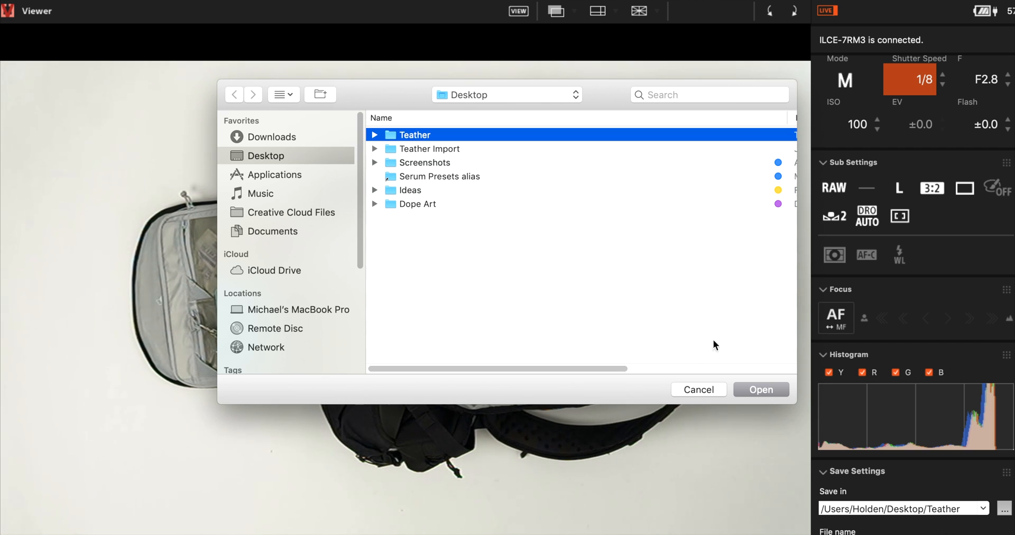
click(760, 389)
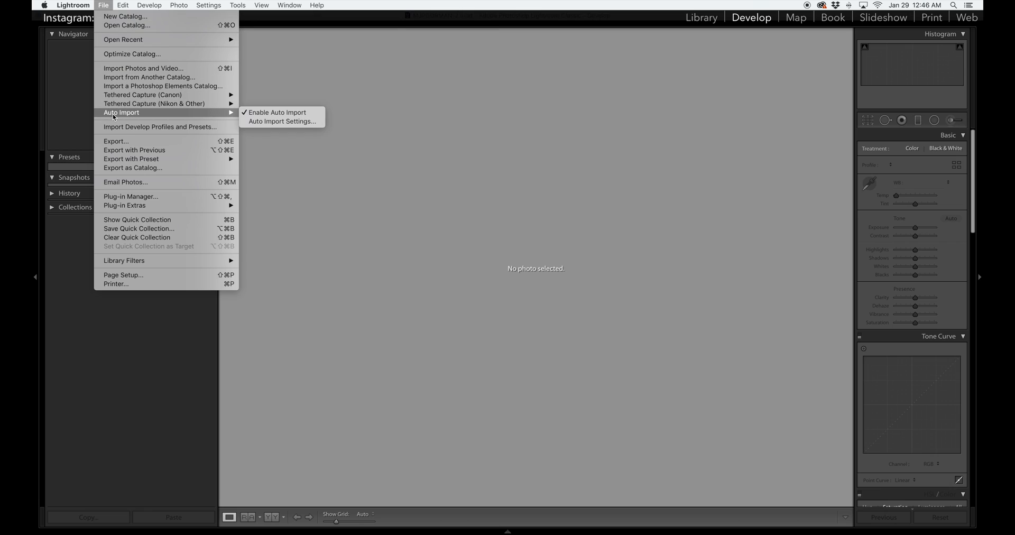
Set Lightroom's Auto Import watched folder to Desktop/Teather with auto import enabled
click(276, 124)
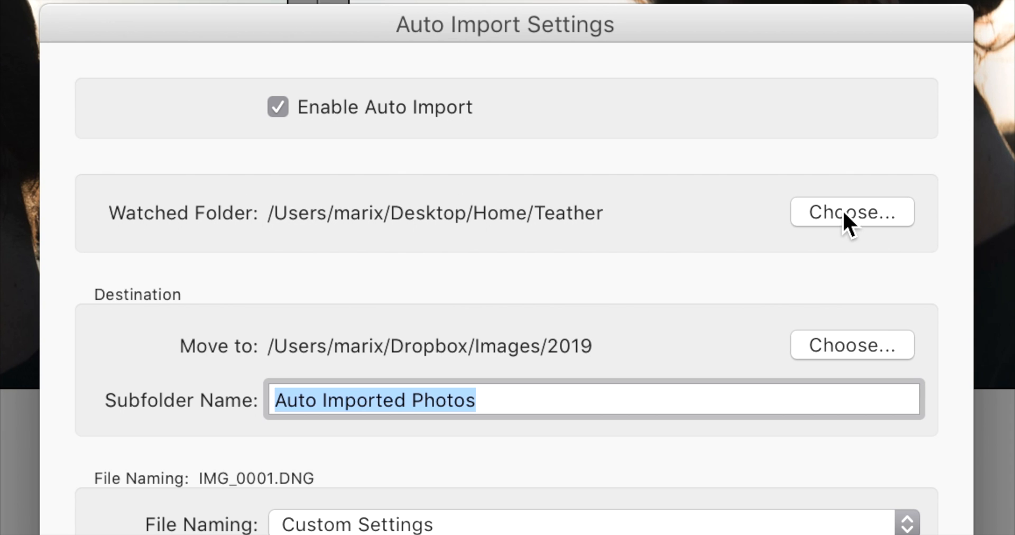
click(853, 211)
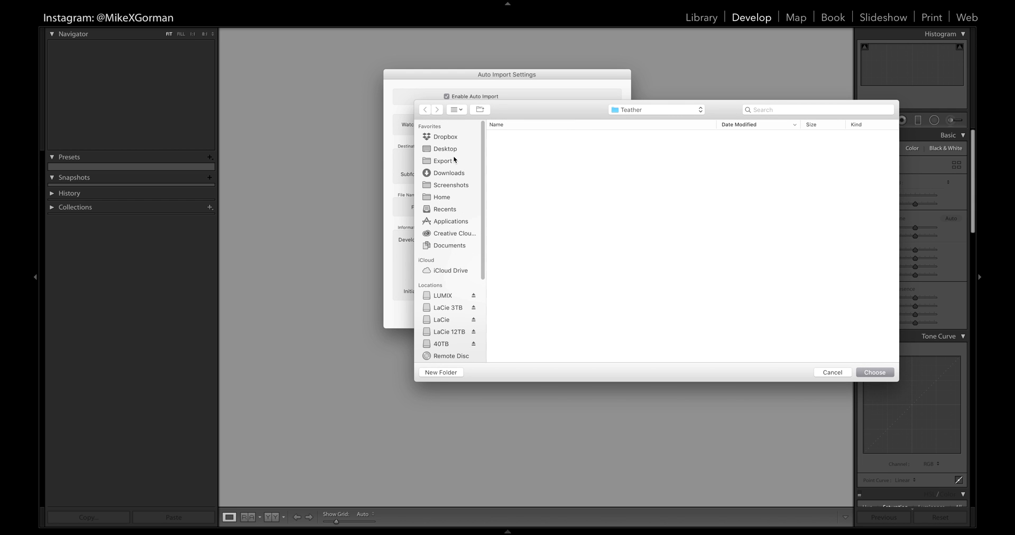
click(445, 149)
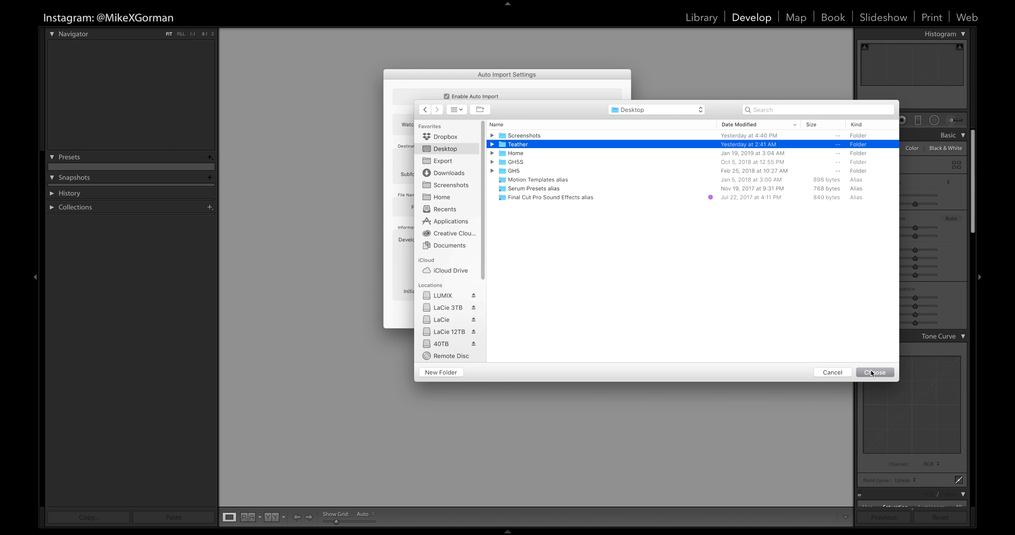
click(875, 372)
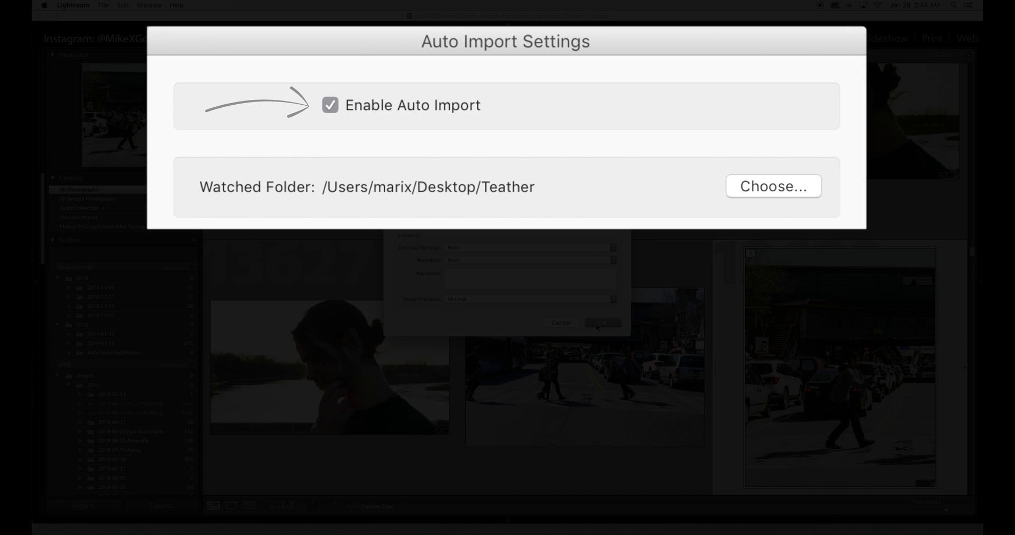